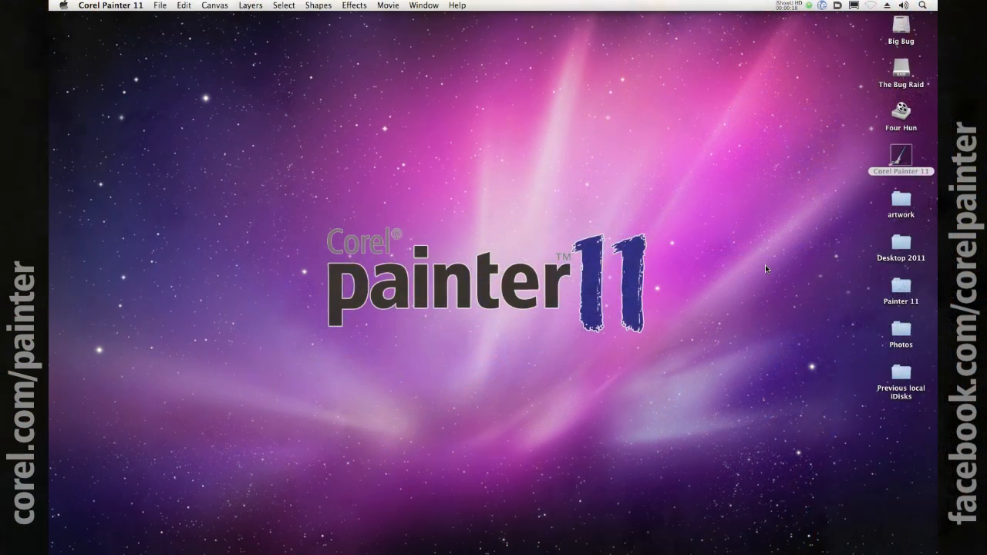
- Launch Corel Painter 11 from its desktop icon
{"action": "double_click", "coordinate": [900, 154]}
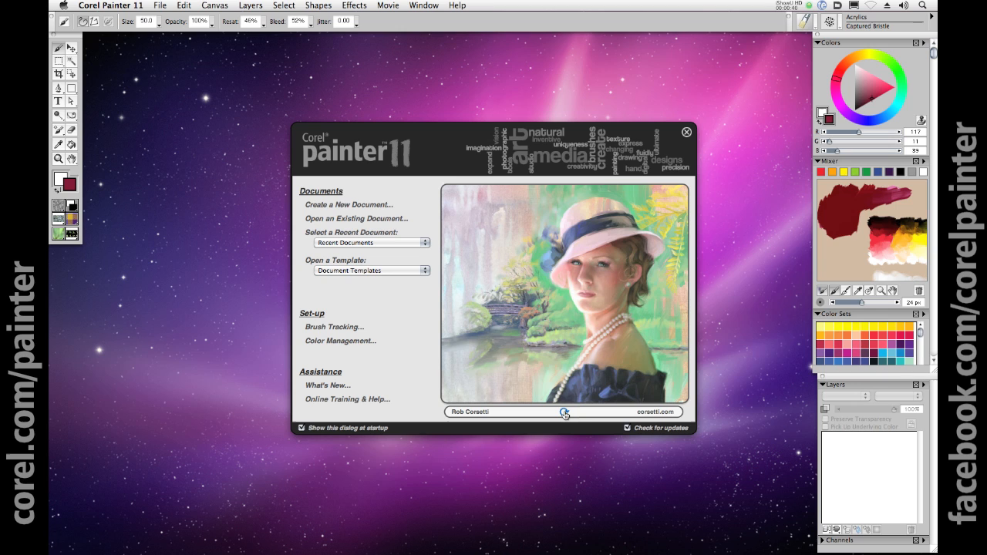
{"action": "mouse_move", "coordinate": [404, 225]}
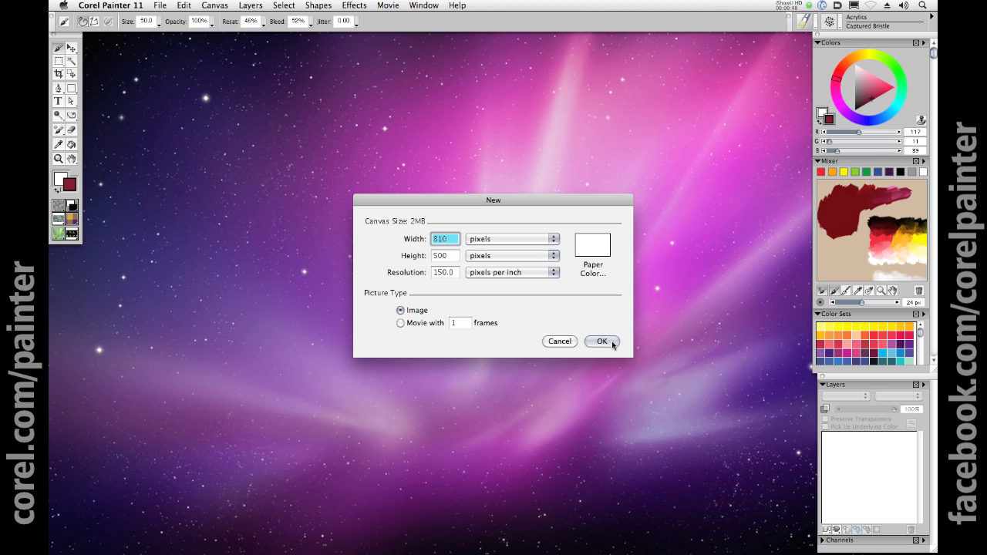
- Confirm the new 810 × 500 pixel, 150 ppi canvas settings
{"action": "left_click", "coordinate": [602, 341]}
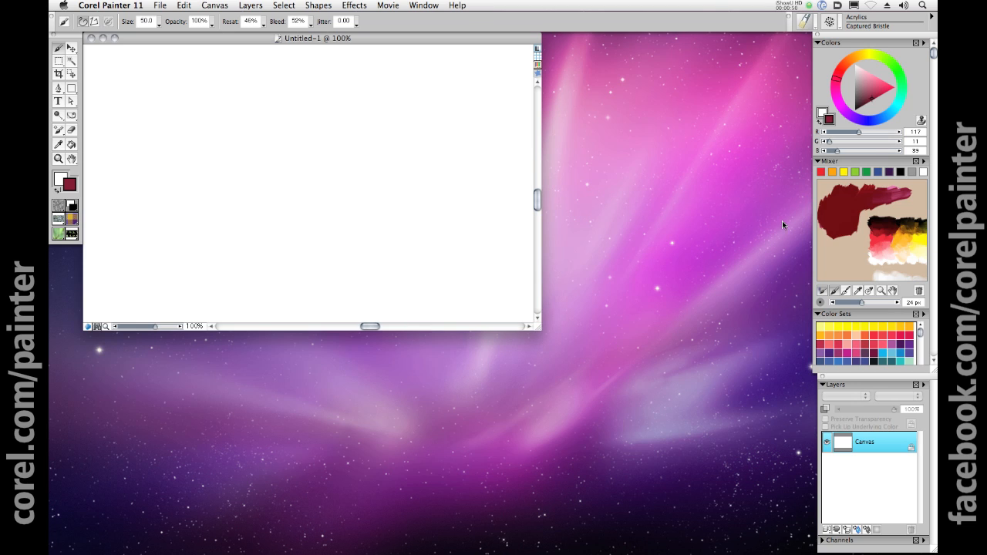
- Choose a bright pinkish red and paint a round blob with Acrylics Captured Bristle
{"action": "left_click", "coordinate": [876, 84]}
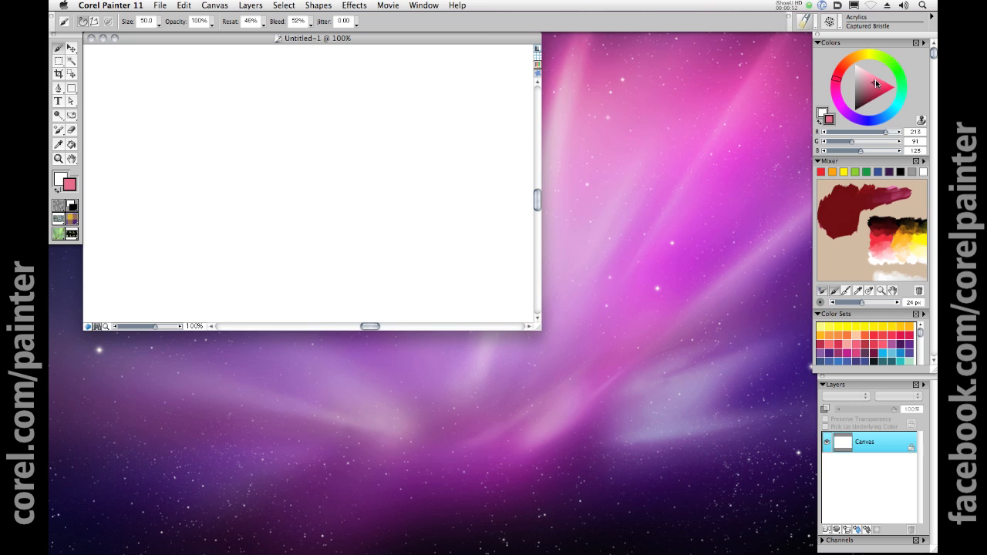
{"action": "left_click", "coordinate": [880, 78]}
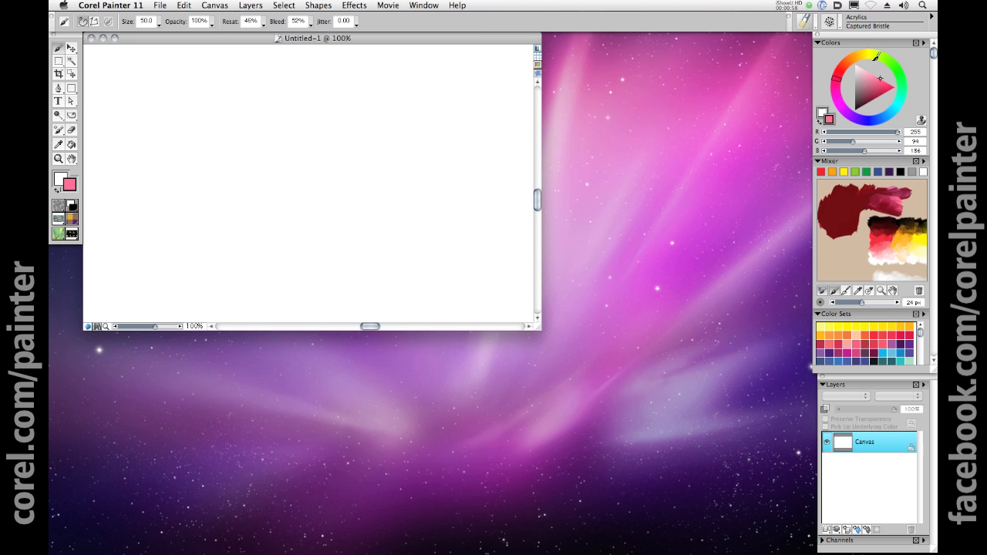
{"action": "left_click", "coordinate": [879, 89]}
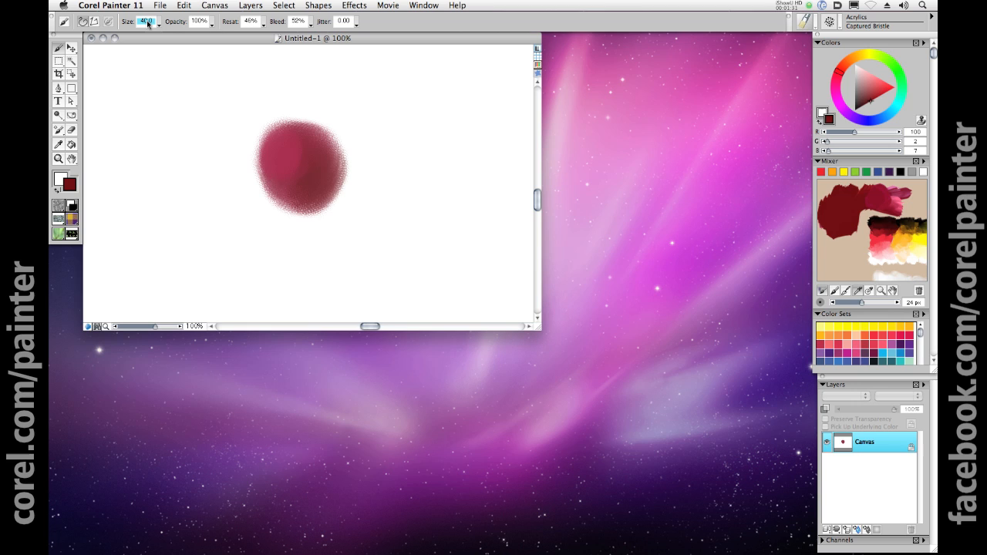
- Shade the blob darker crimson at Size 15, then dab small orange and pink flecks
{"action": "type", "text": "15.0"}
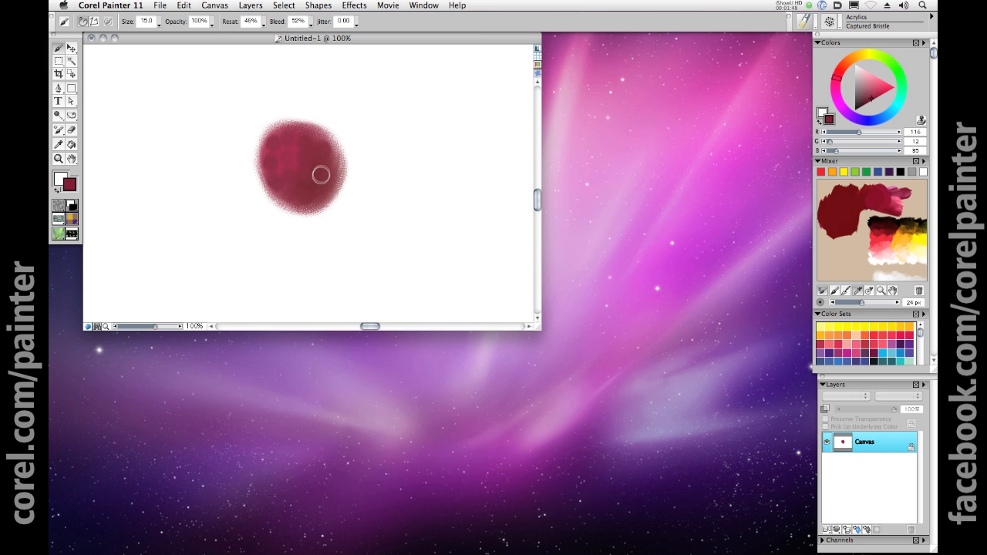
{"action": "left_click", "coordinate": [855, 66]}
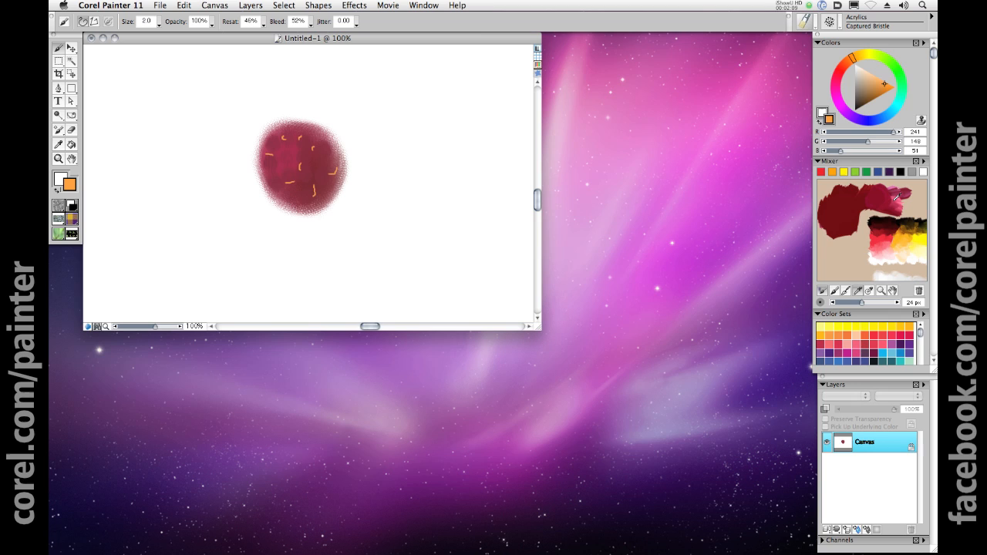
{"action": "left_click", "coordinate": [877, 83]}
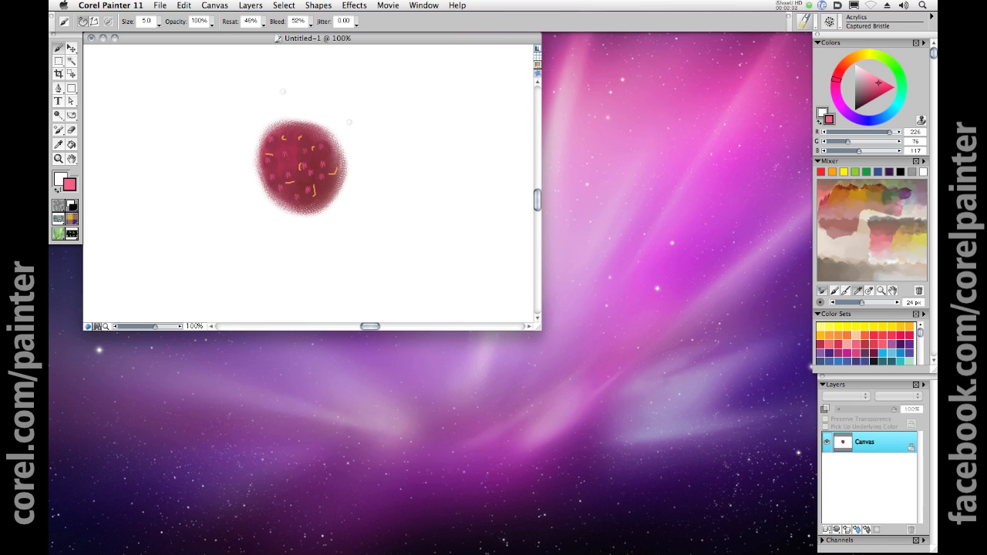
- Open sanfran-raspberry-yogurt.jpg from the Photos folder
{"action": "left_click", "coordinate": [159, 5]}
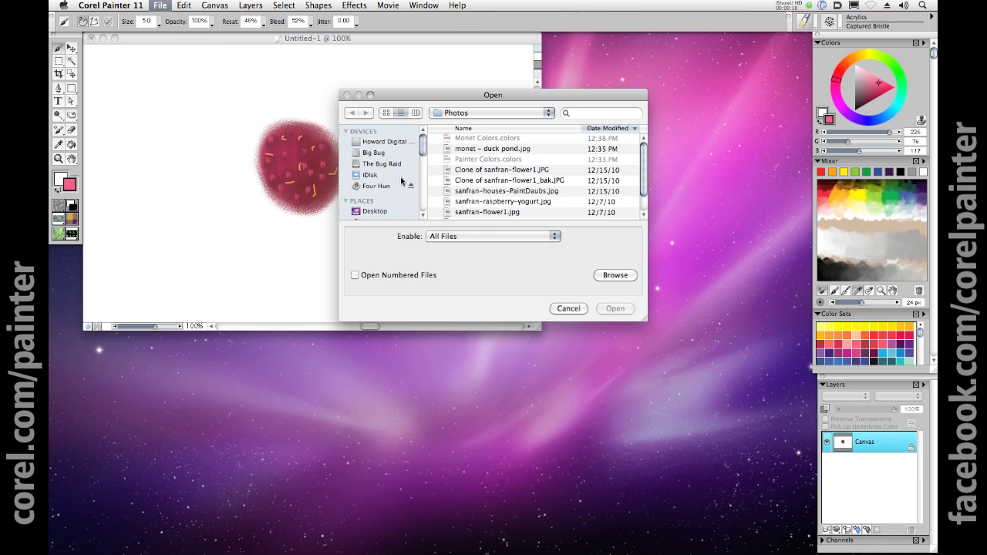
{"action": "left_click", "coordinate": [503, 201]}
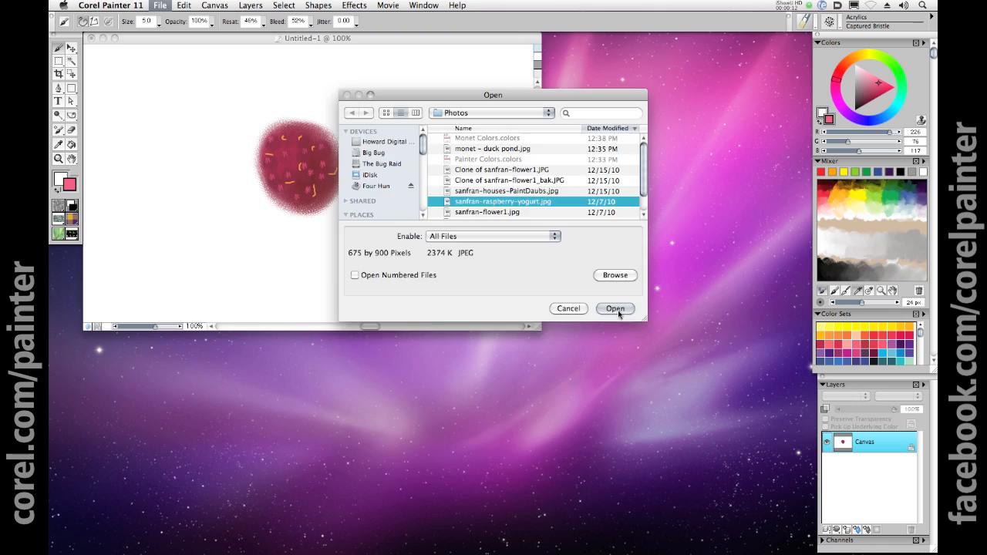
{"action": "left_click", "coordinate": [615, 309]}
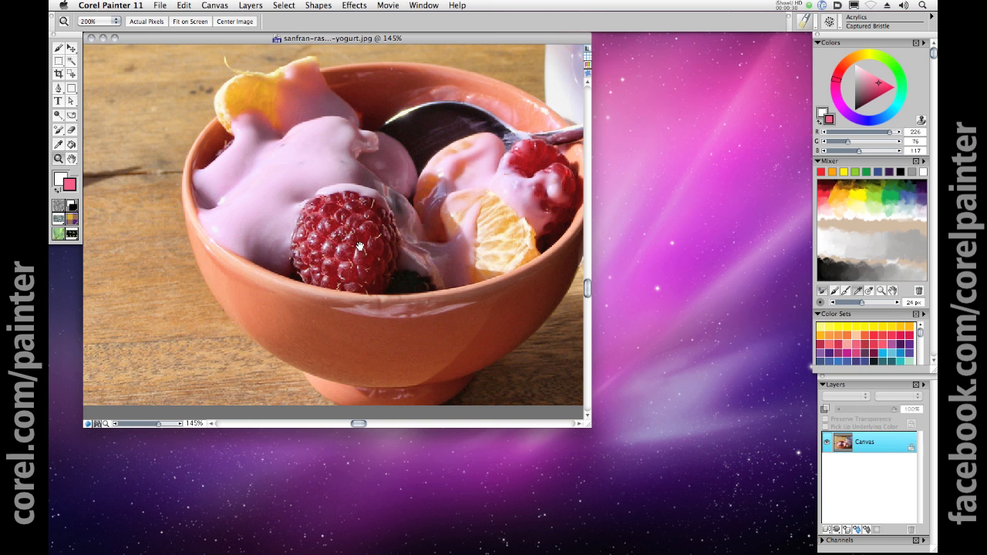
{"action": "mouse_move", "coordinate": [550, 308]}
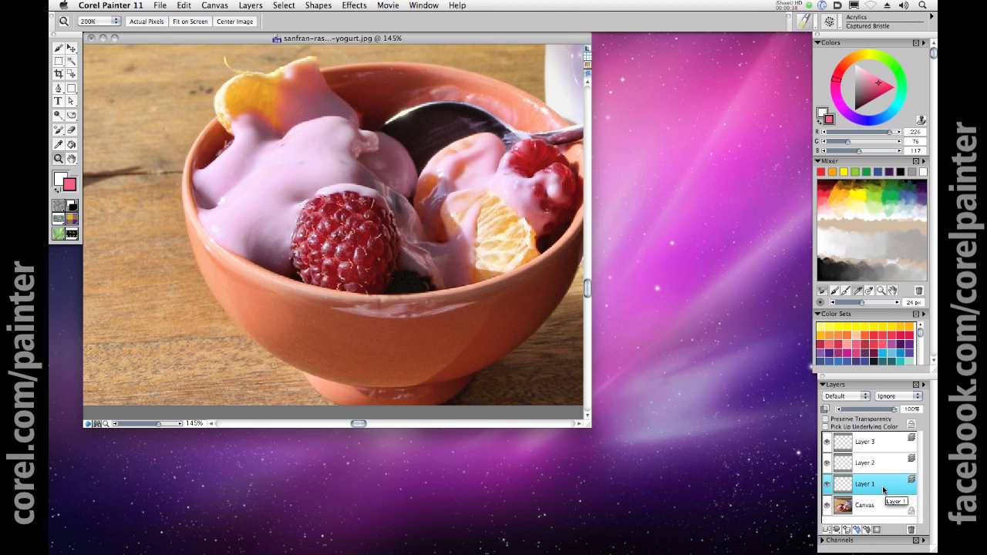
{"action": "mouse_move", "coordinate": [592, 369]}
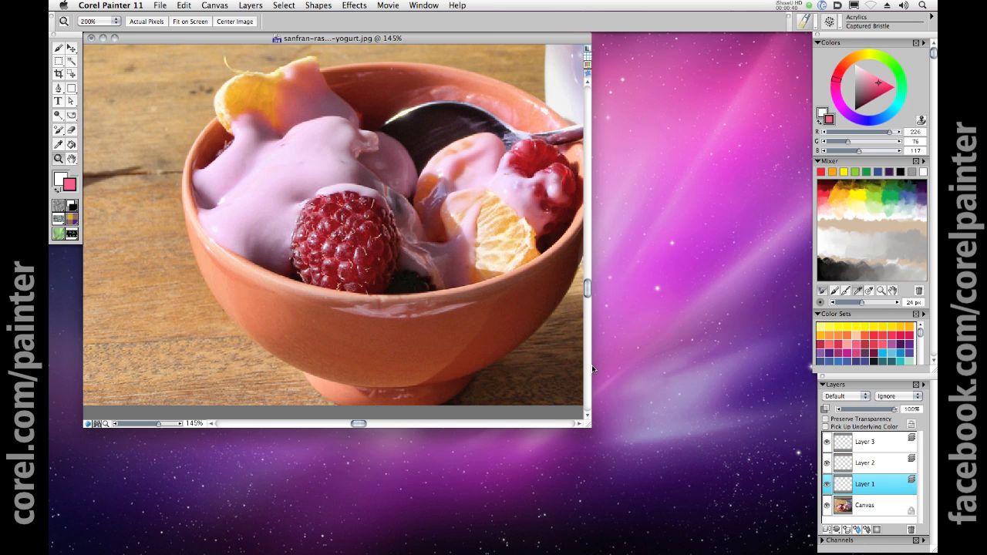
- Return to the brush tool after adding Layers 1–3
{"action": "left_click", "coordinate": [58, 47]}
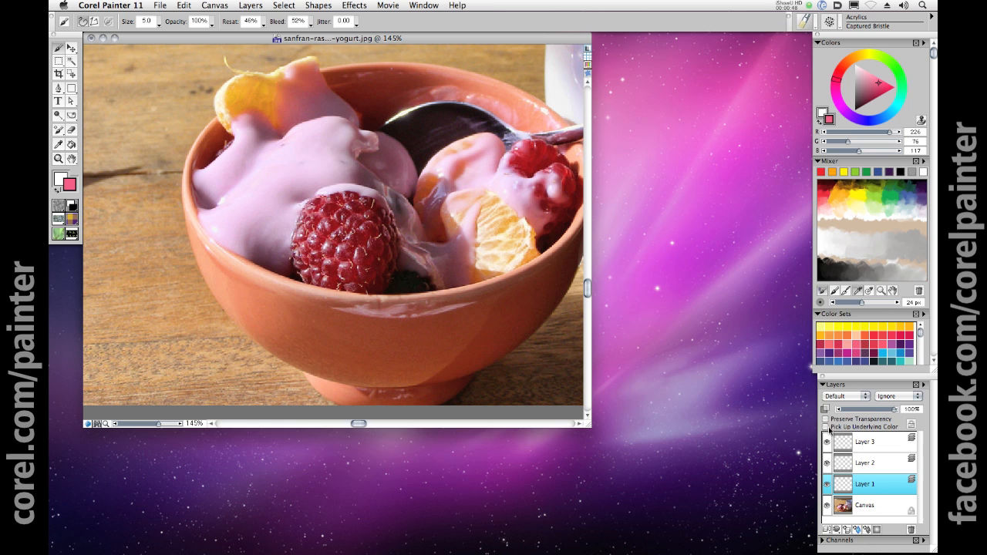
- Set Layer 1 to pick up underlying colour, test a stroke, and choose deep raspberry red
{"action": "left_click", "coordinate": [864, 463]}
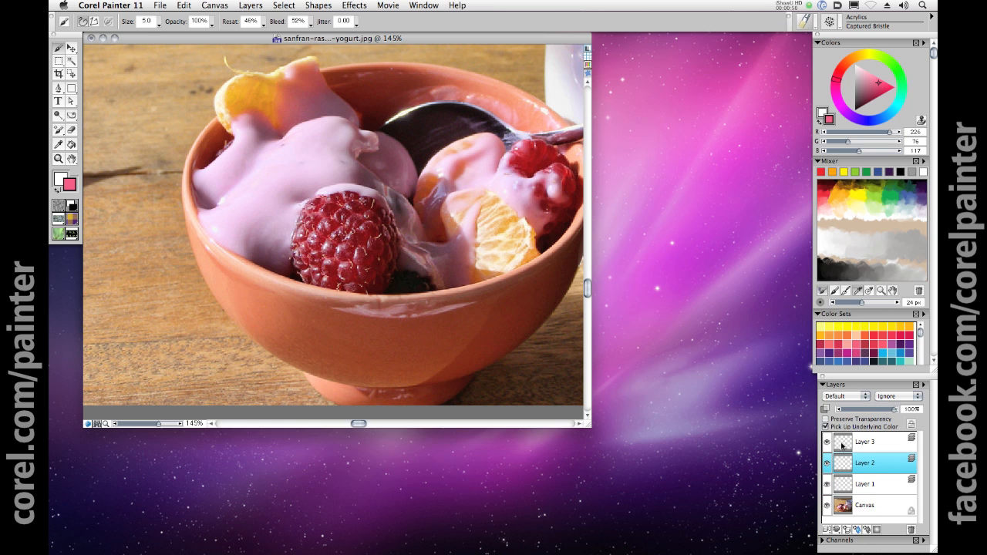
{"action": "left_click", "coordinate": [864, 483]}
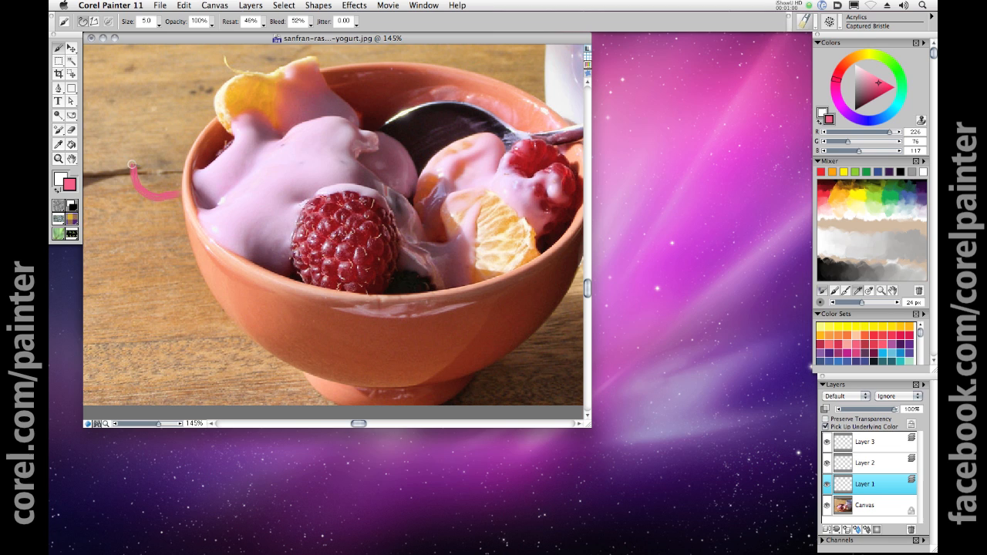
{"action": "left_click_drag", "start_coordinate": [131, 166], "coordinate": [174, 185]}
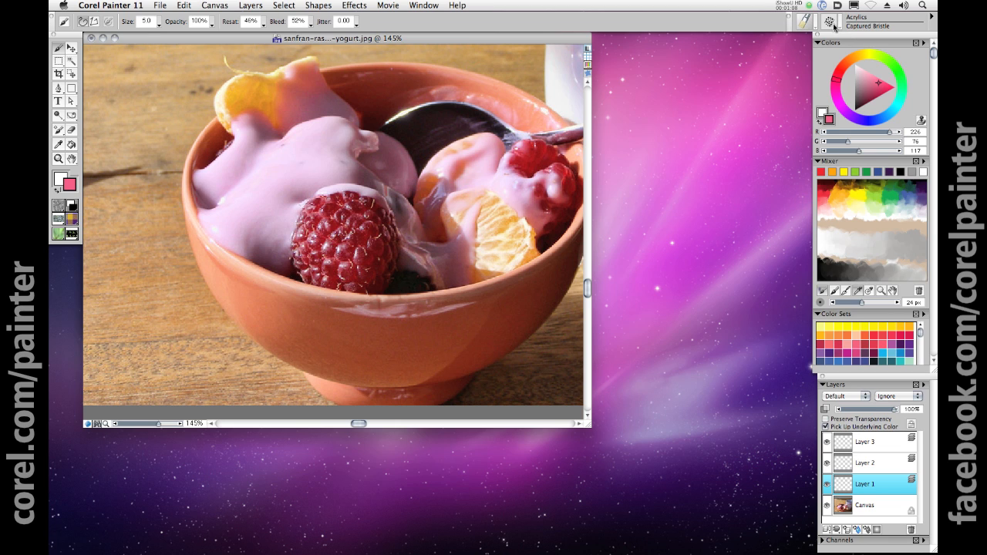
{"action": "mouse_move", "coordinate": [883, 94]}
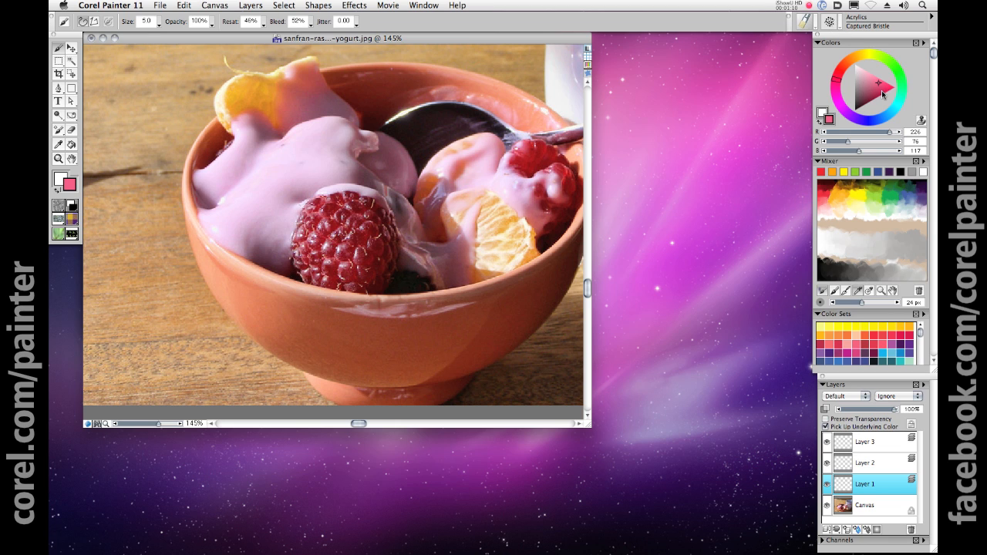
{"action": "left_click", "coordinate": [864, 92]}
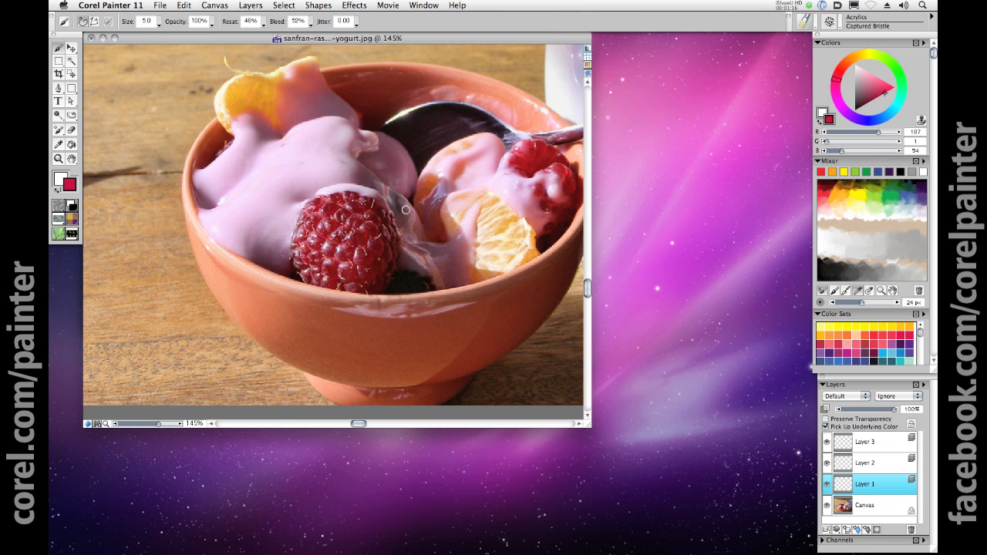
{"action": "mouse_move", "coordinate": [786, 409]}
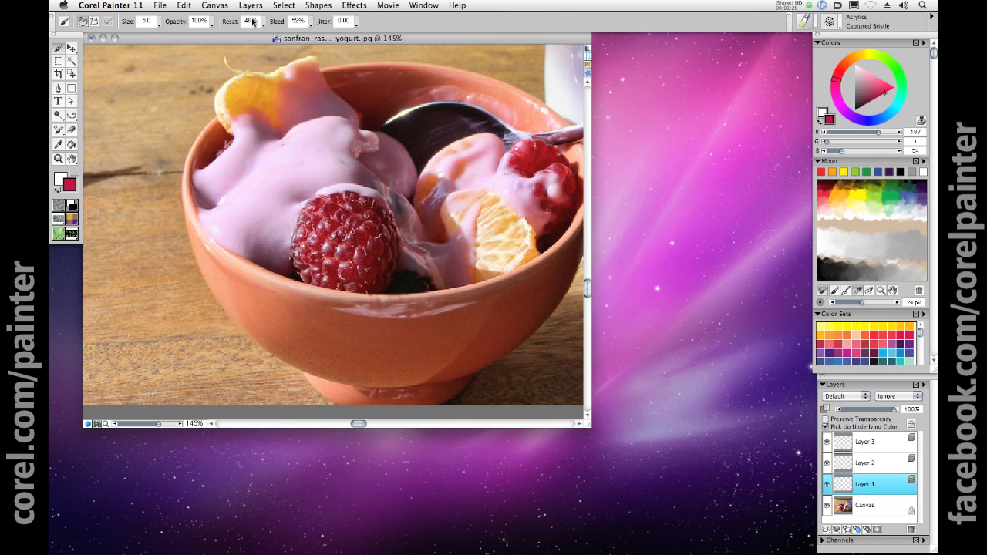
{"action": "mouse_move", "coordinate": [301, 29]}
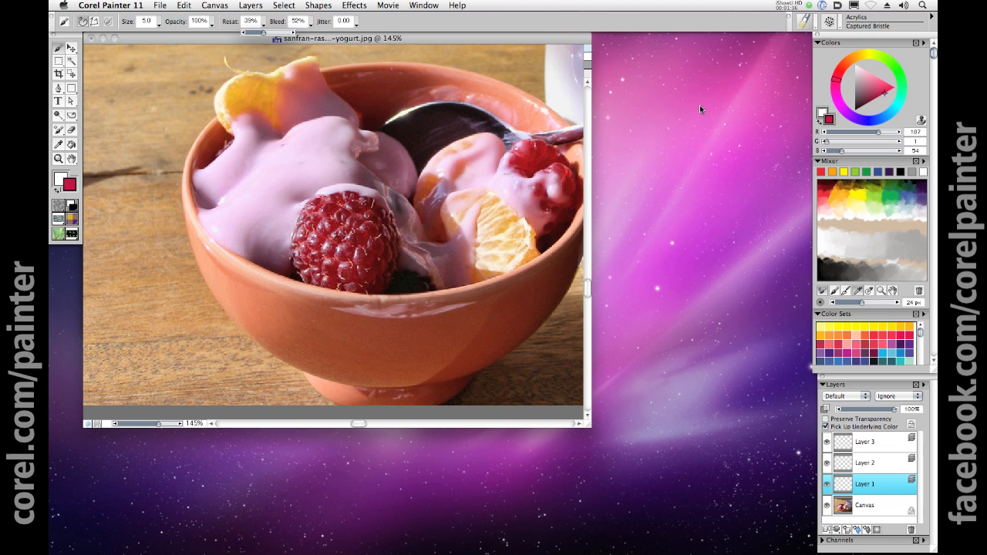
{"action": "mouse_move", "coordinate": [137, 172]}
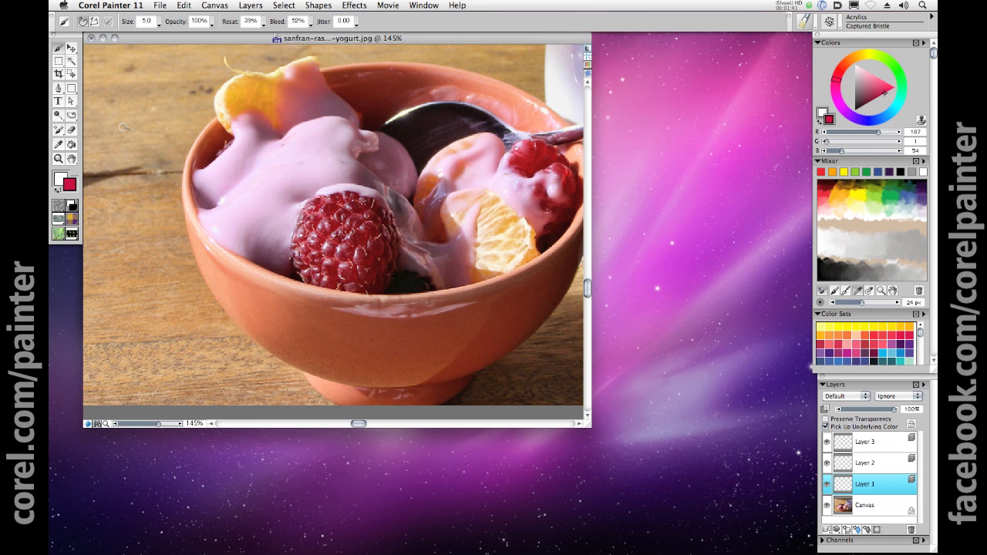
- Paint a dull red base over the raspberry on Layer 1 (Size 50, Resat 0%, Bleed 25%)
{"action": "left_click_drag", "start_coordinate": [129, 151], "coordinate": [154, 94]}
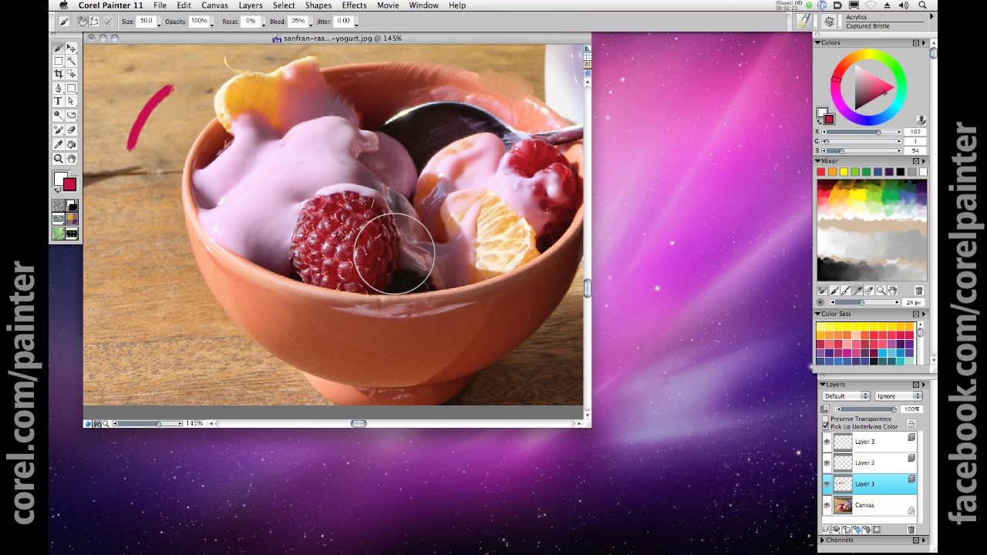
{"action": "left_click_drag", "start_coordinate": [398, 255], "coordinate": [332, 247]}
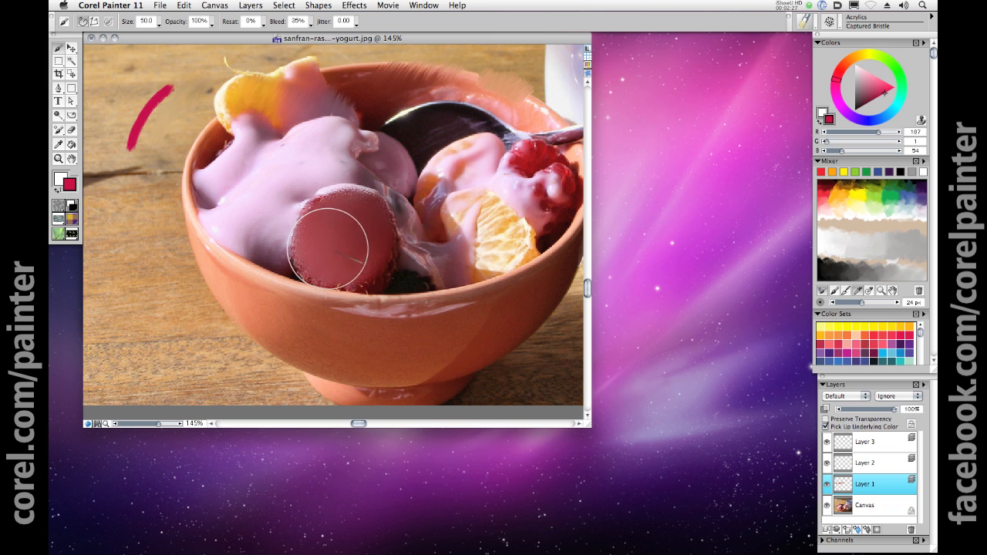
{"action": "left_click_drag", "start_coordinate": [332, 247], "coordinate": [362, 212]}
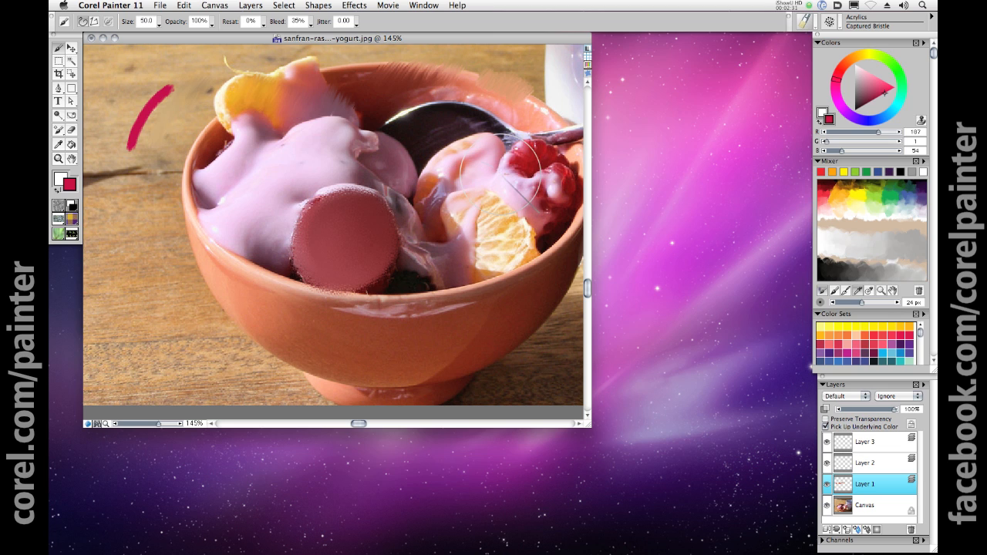
{"action": "left_click", "coordinate": [864, 463]}
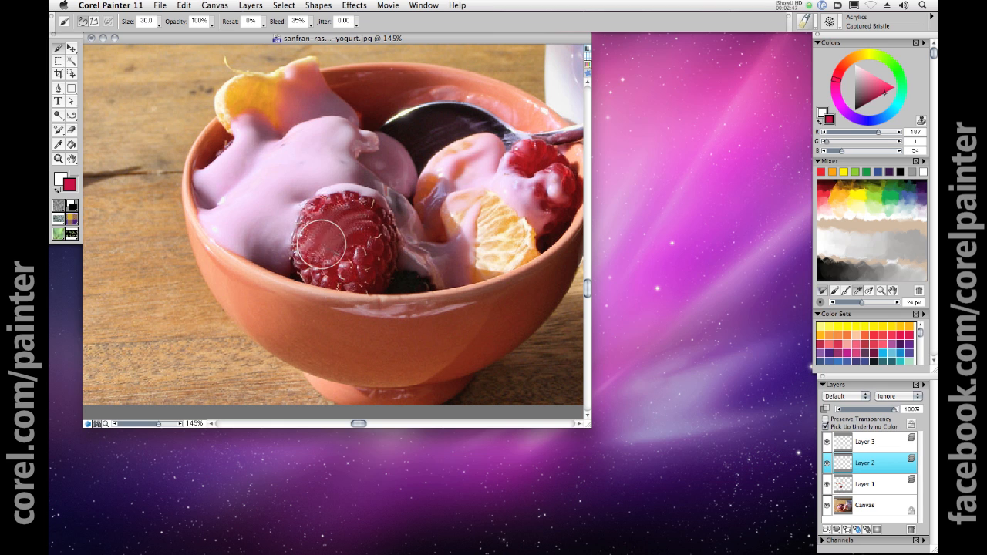
- Brush red shading strokes across the raspberry on Layer 2 at Size 30
{"action": "left_click_drag", "start_coordinate": [339, 239], "coordinate": [378, 220]}
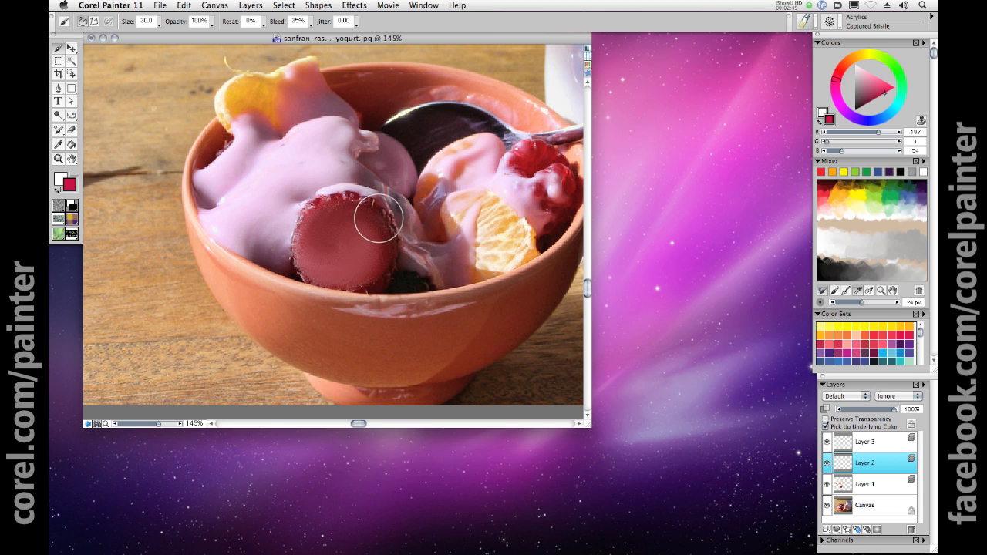
{"action": "left_click_drag", "start_coordinate": [378, 220], "coordinate": [331, 255]}
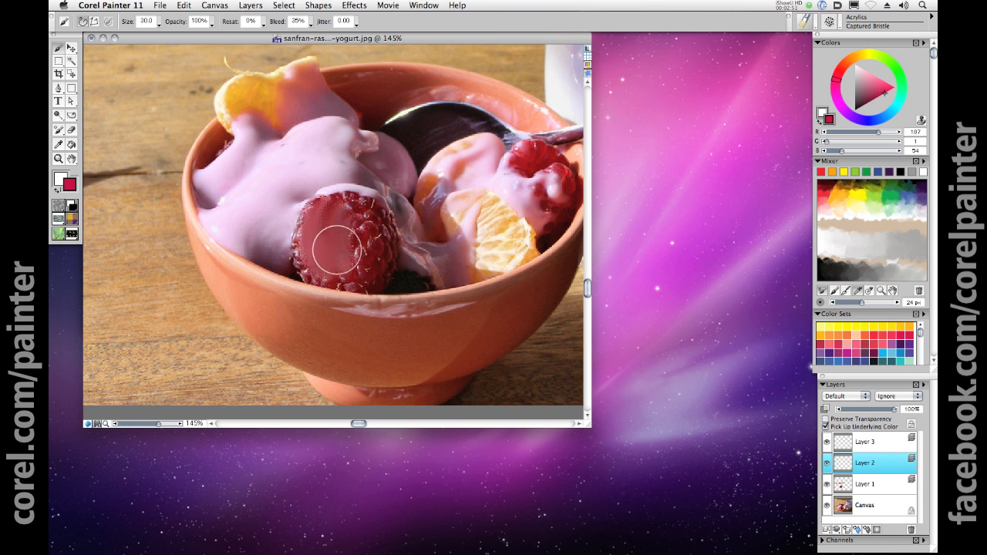
{"action": "left_click_drag", "start_coordinate": [343, 247], "coordinate": [320, 255]}
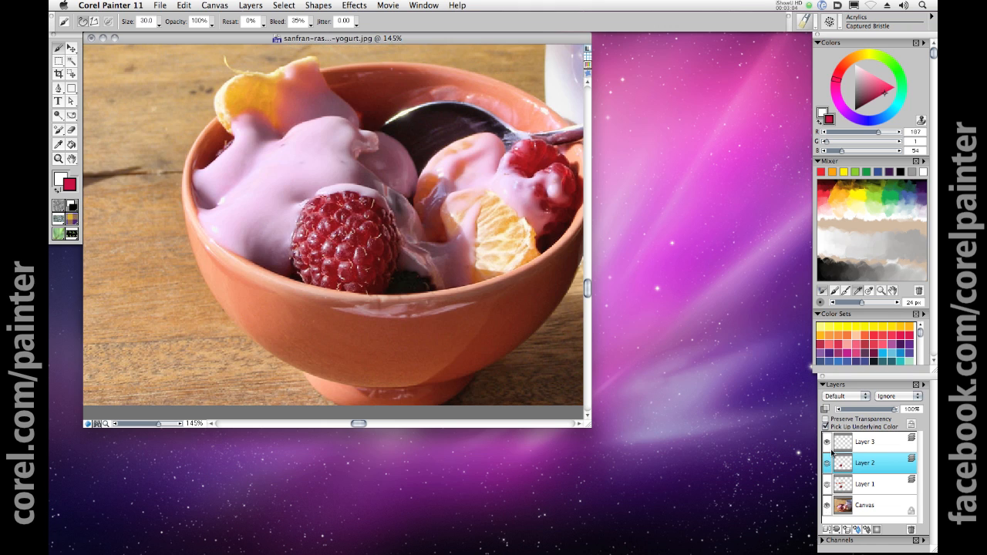
- Paint a pale highlight stroke across the raspberry on Layer 3 at Size 15
{"action": "left_click", "coordinate": [864, 441]}
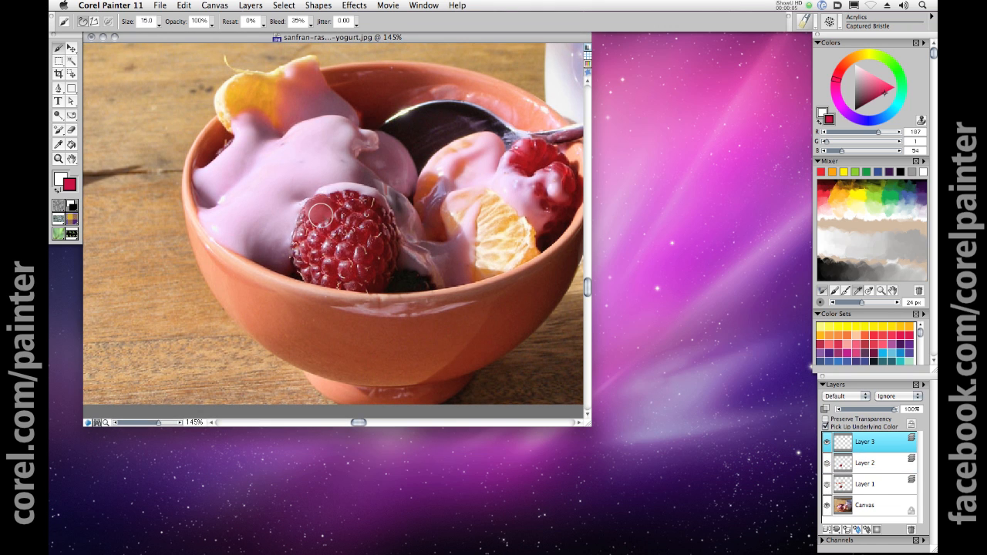
{"action": "left_click_drag", "start_coordinate": [320, 214], "coordinate": [362, 272]}
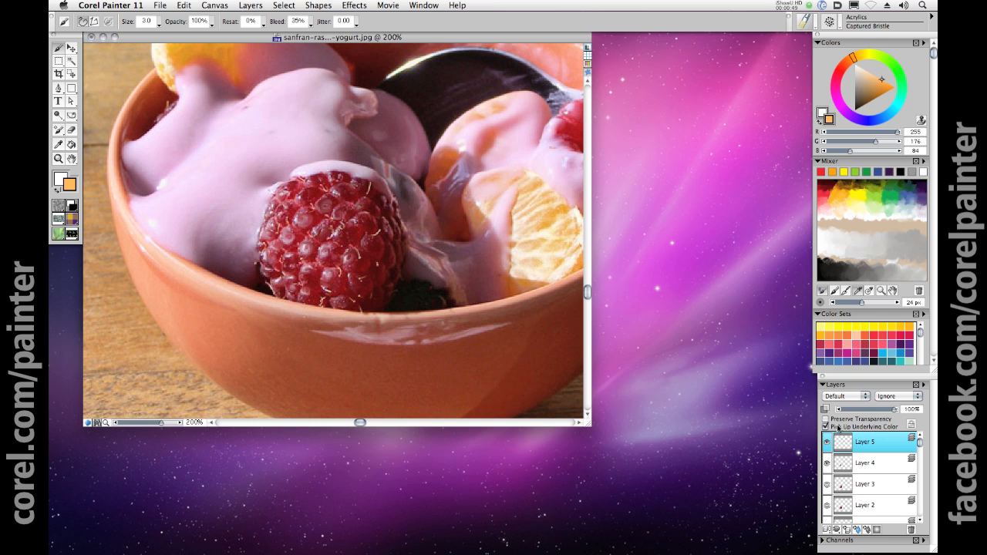
{"action": "mouse_move", "coordinate": [145, 27]}
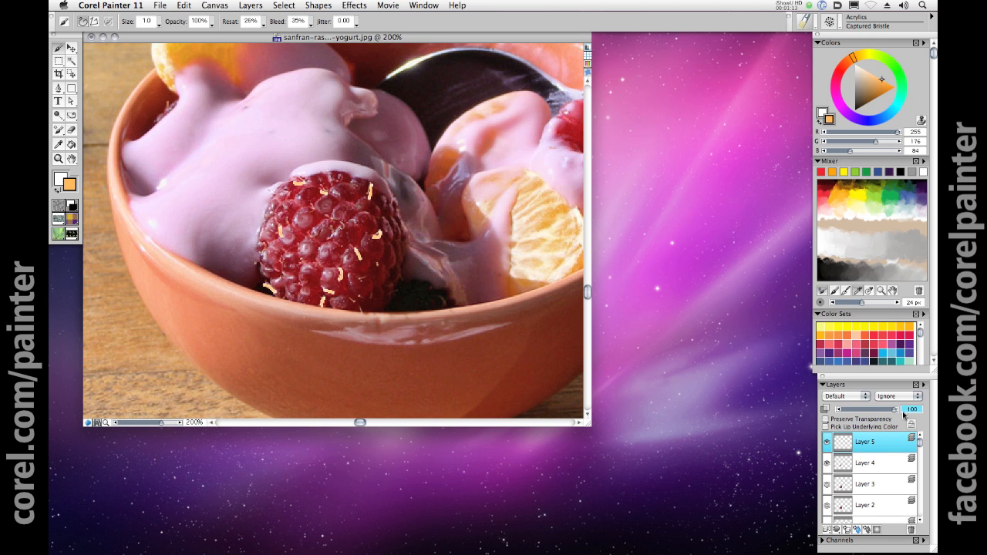
- Lower Layer 5's opacity to about 50% so the orange hair flecks fade
{"action": "left_click_drag", "start_coordinate": [895, 409], "coordinate": [875, 408]}
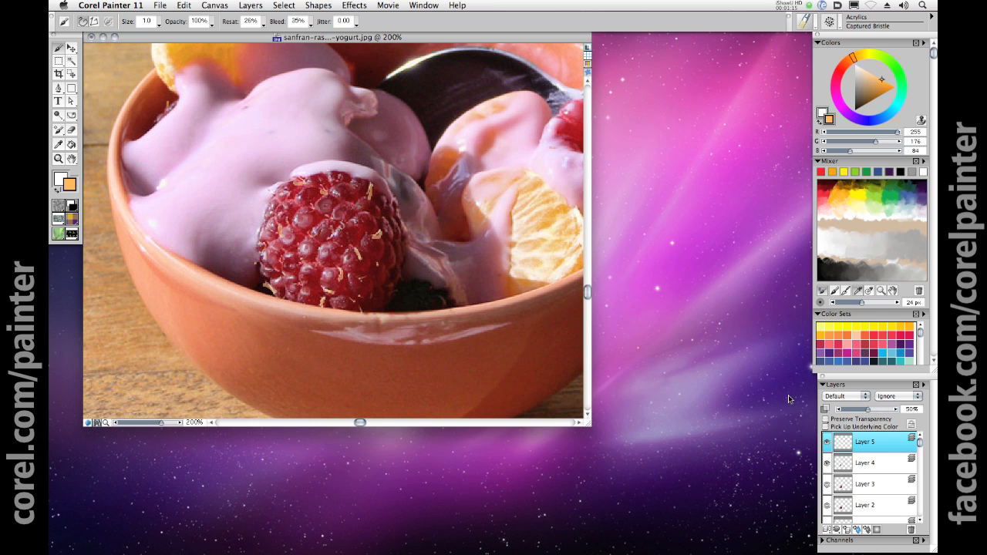